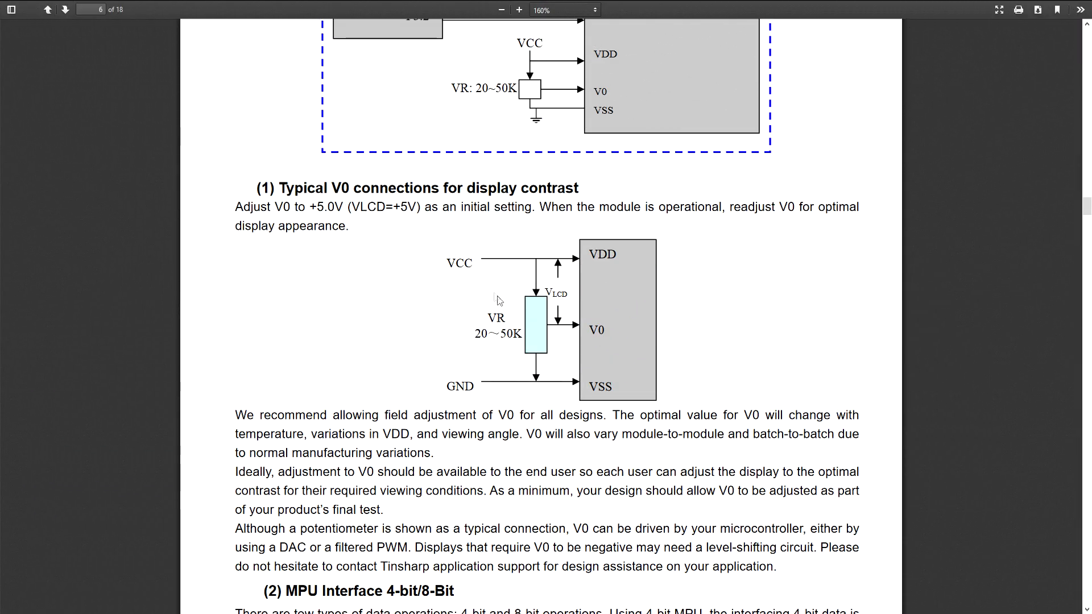
mouse_move(560, 339)
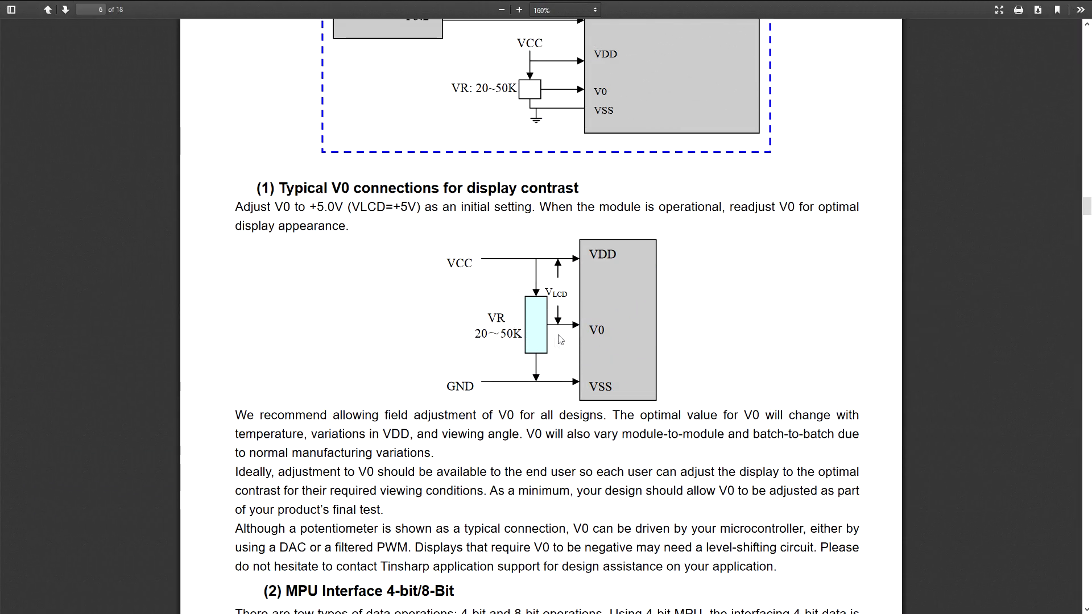
mouse_move(518, 337)
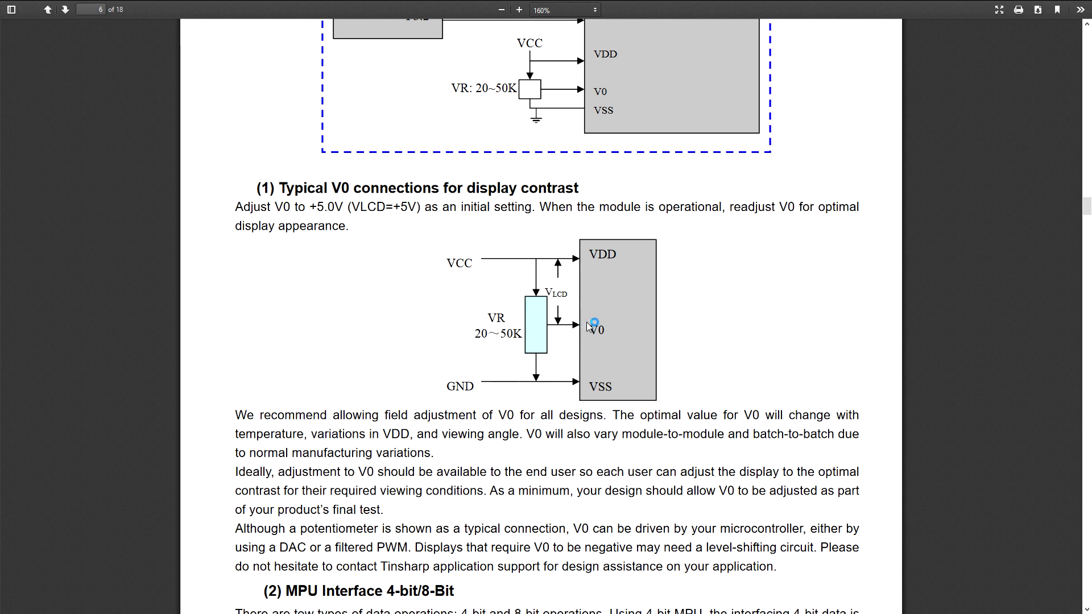
mouse_move(543, 293)
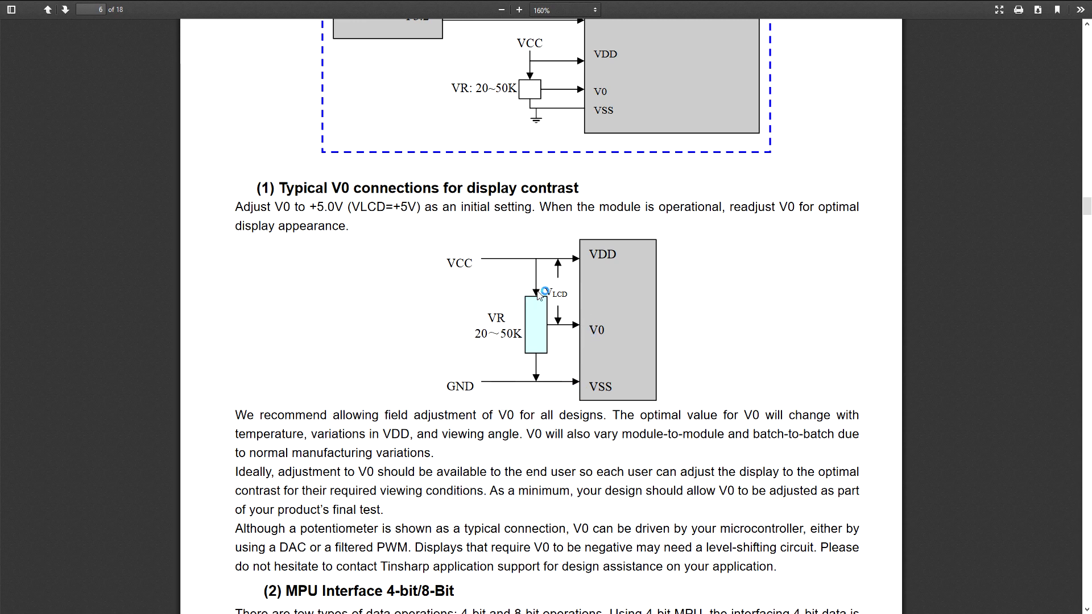
mouse_move(564, 402)
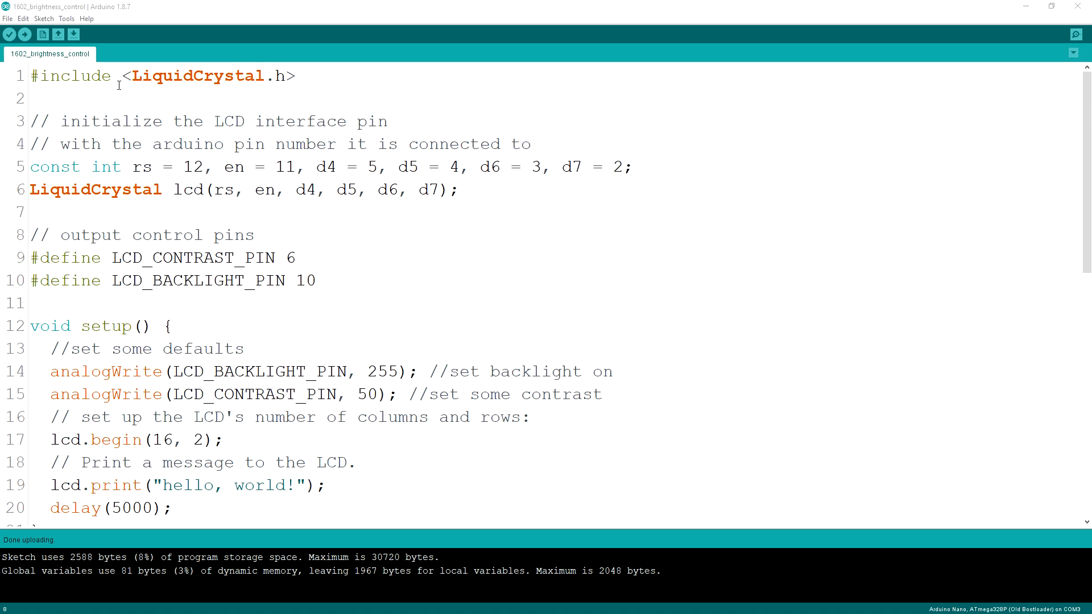
mouse_move(117, 165)
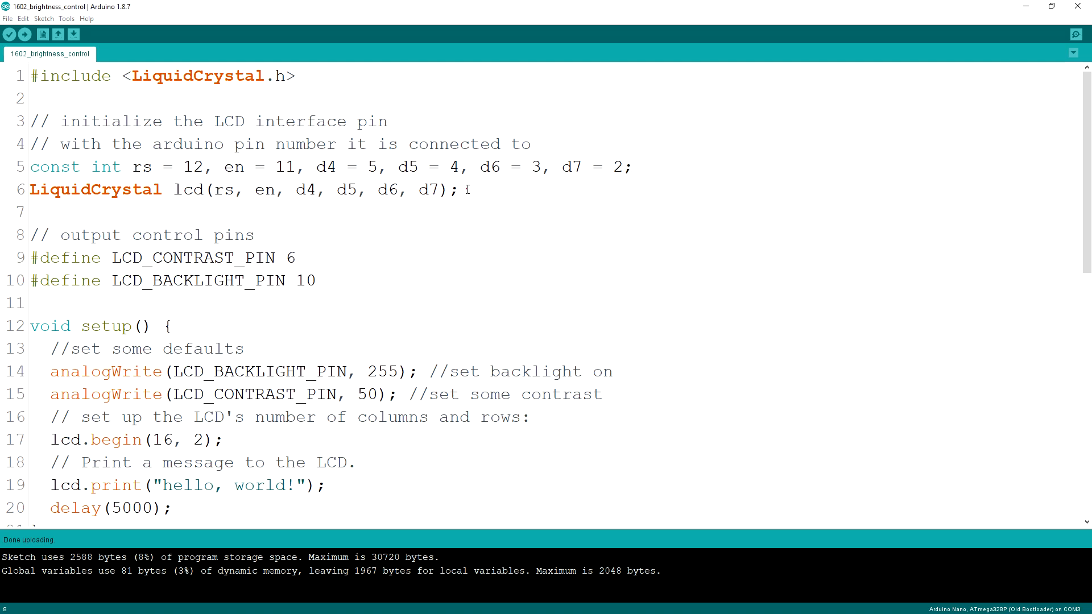
Highlight the LCD_CONTRAST_PIN and LCD_BACKLIGHT_PIN #define lines, then scroll toward setup.
drag(31, 166, 463, 189)
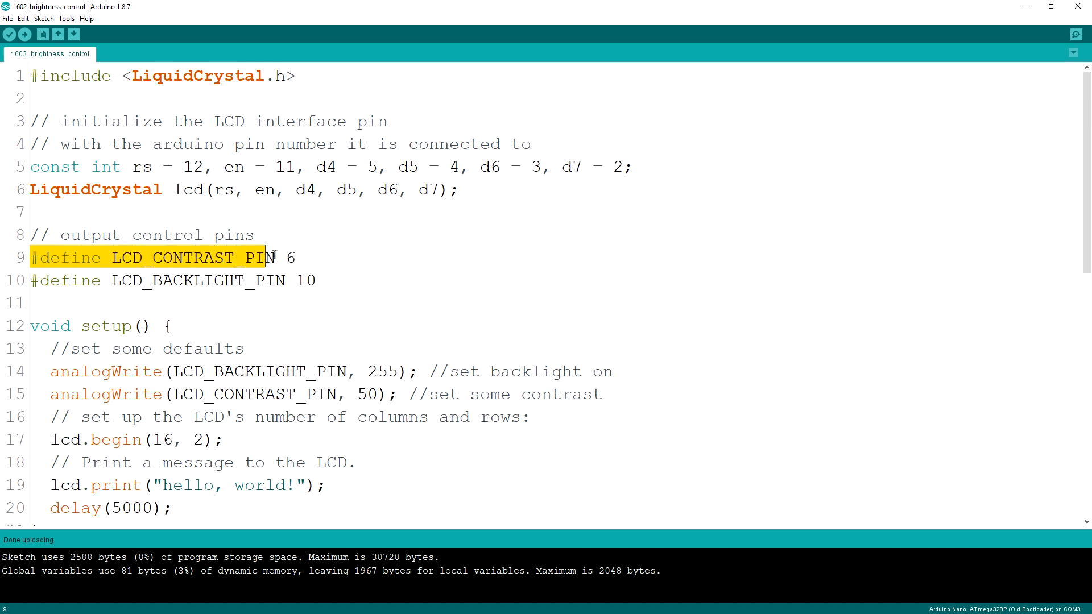
click(319, 280)
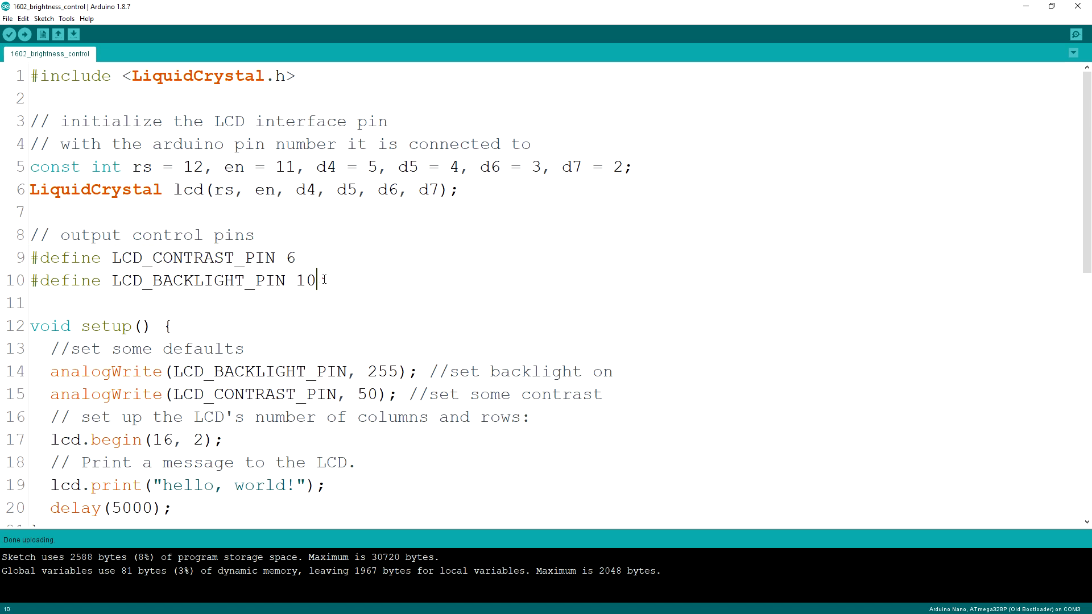
triple_click(174, 280)
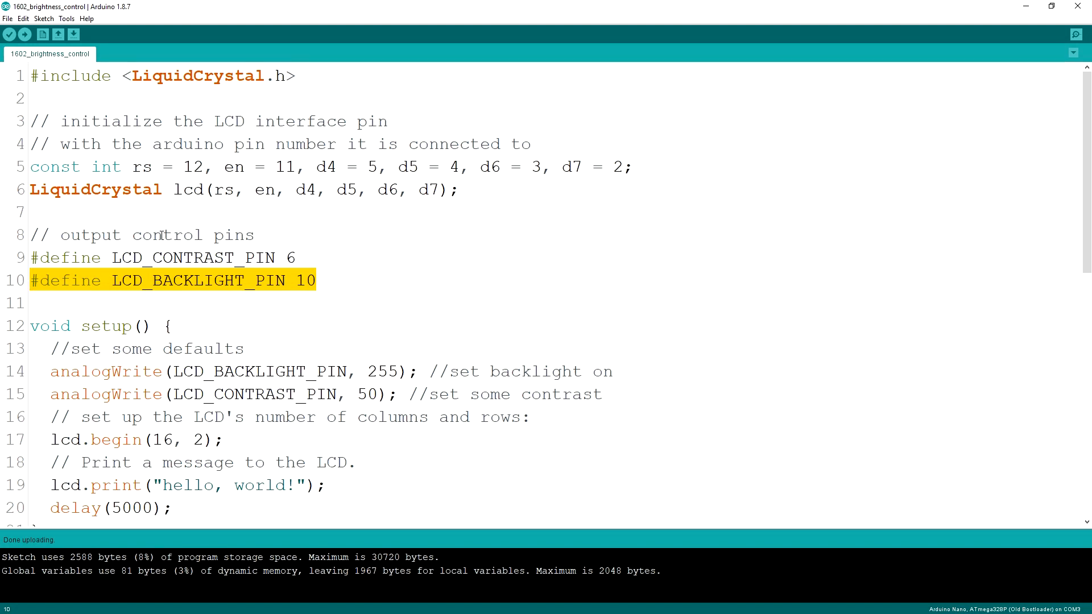
scroll(down, 3)
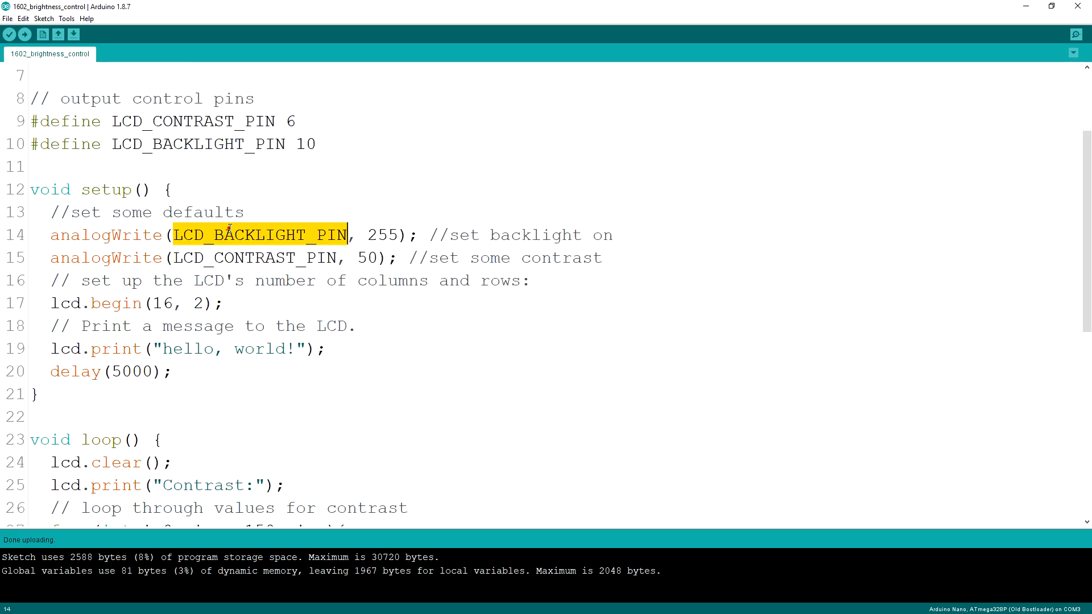
double_click(381, 235)
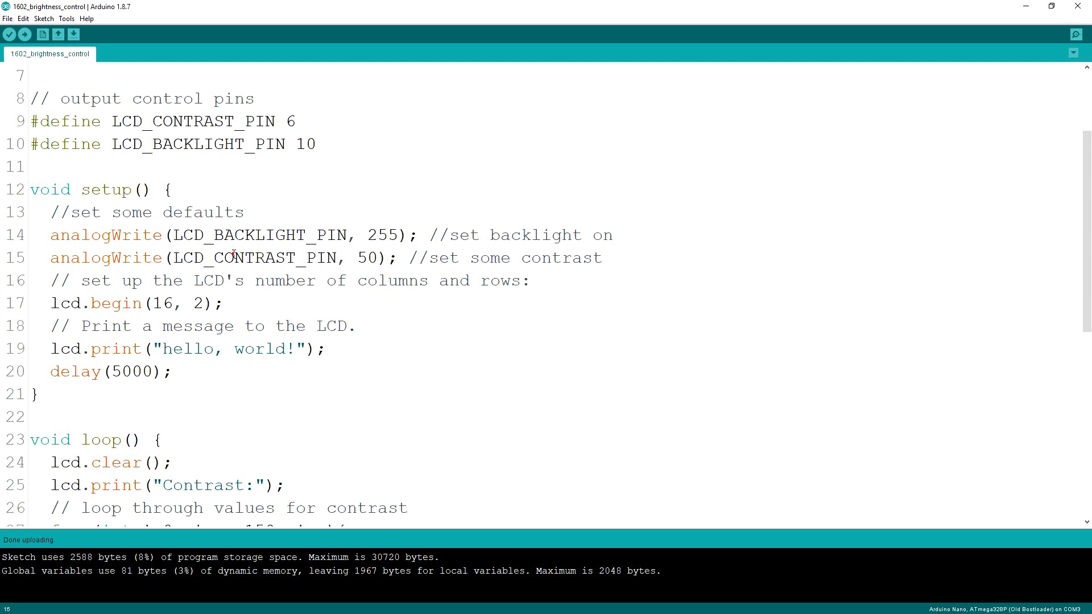
drag(194, 348, 321, 348)
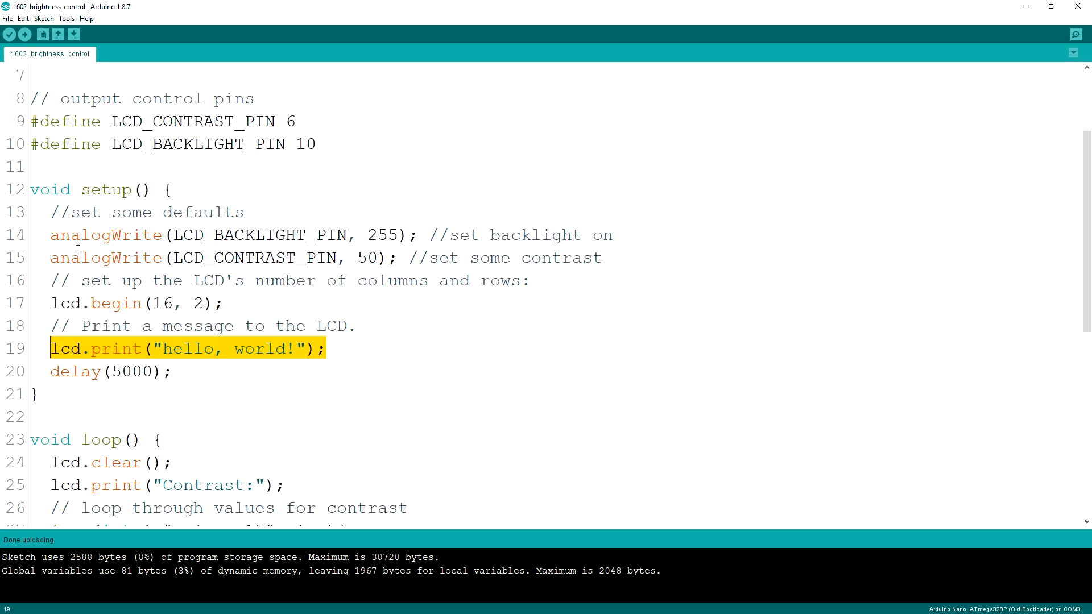
scroll(down, 3)
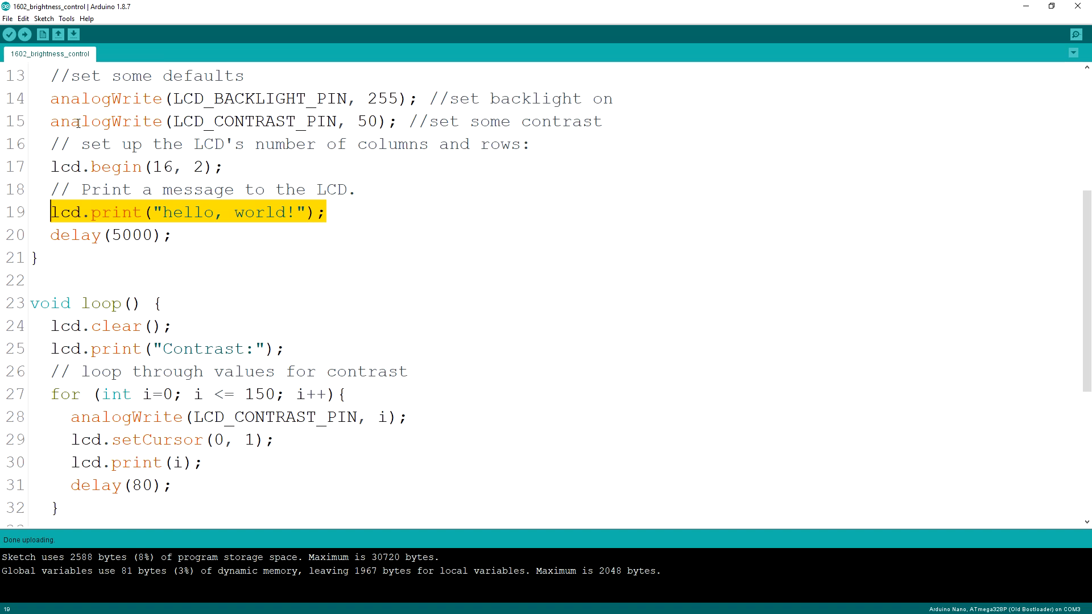
click(523, 121)
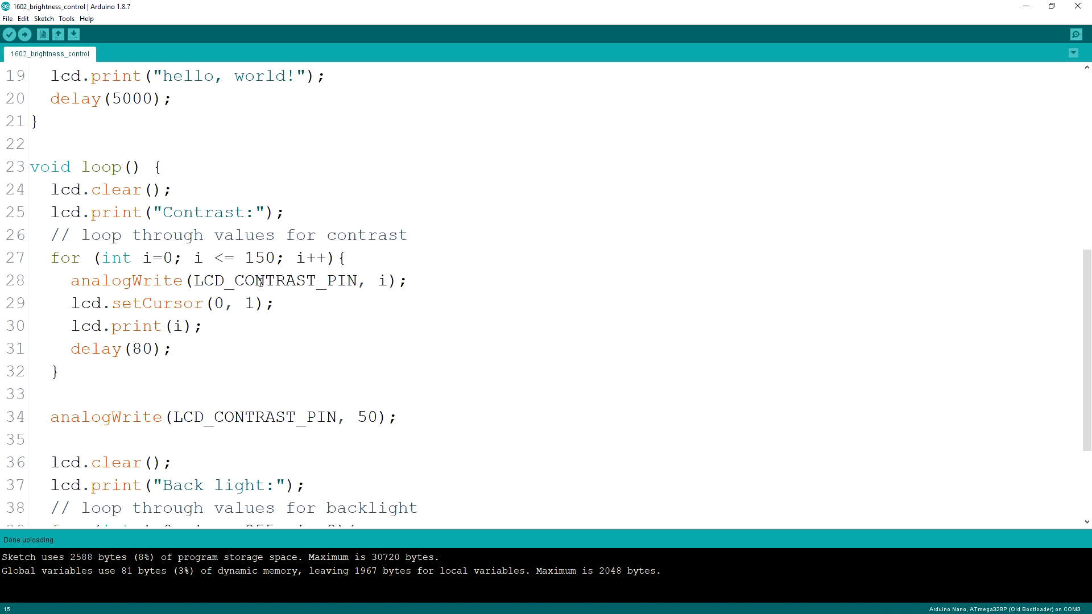
triple_click(167, 212)
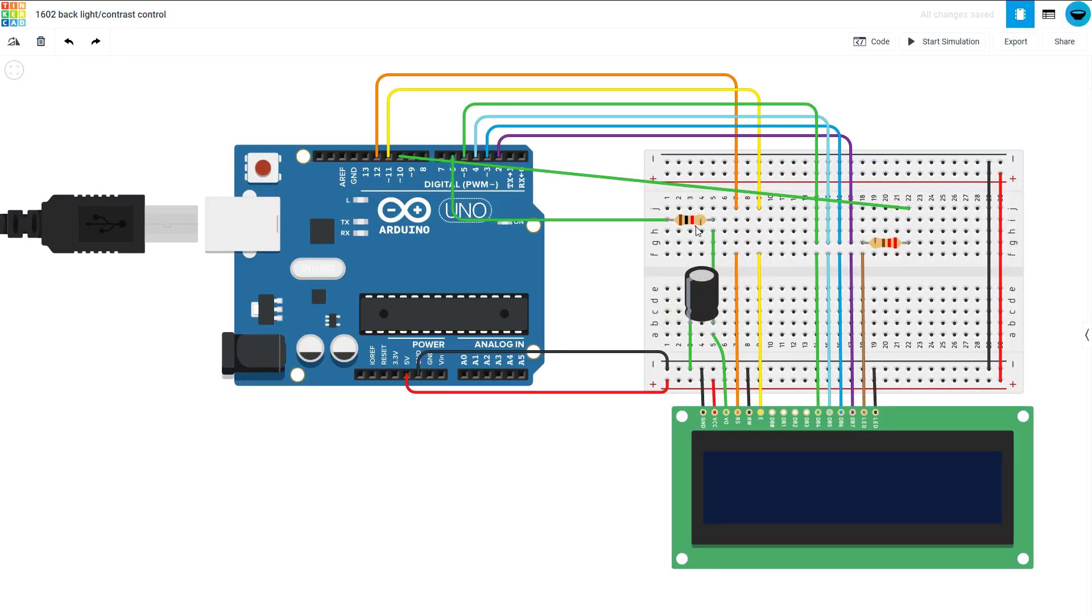
Select the resistor in the contrast RC filter on the Tinkercad breadboard.
click(689, 221)
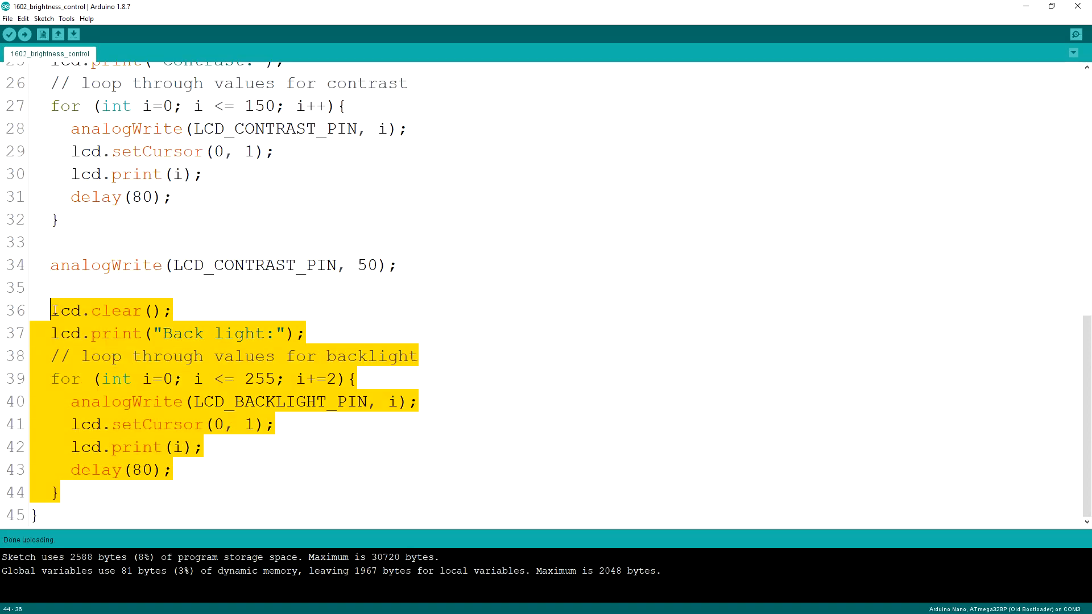
Highlight the lcd.print("Back light:") line in the backlight section.
click(149, 332)
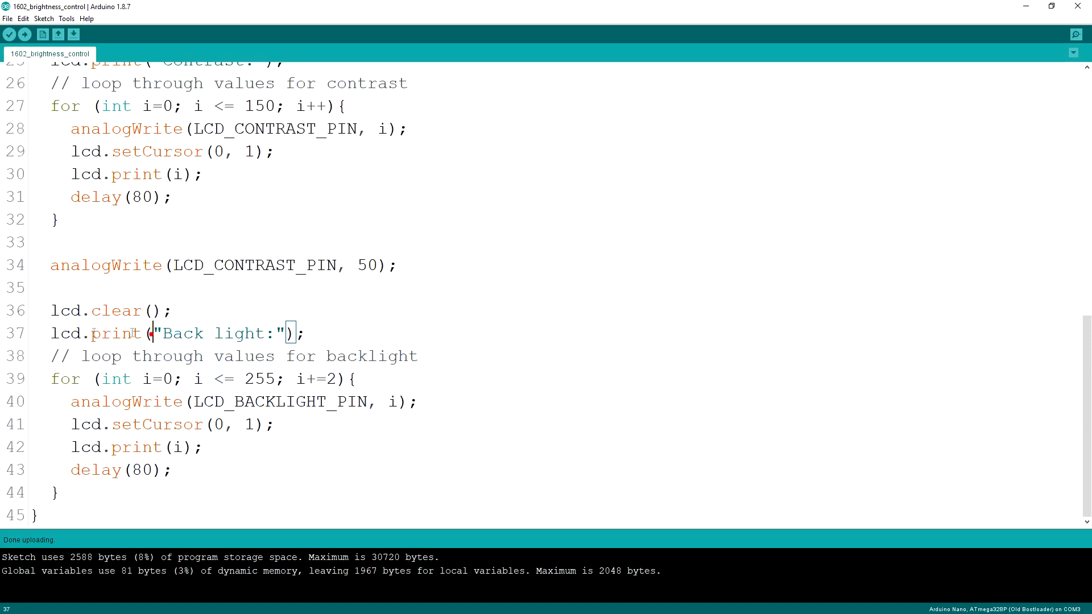
triple_click(174, 332)
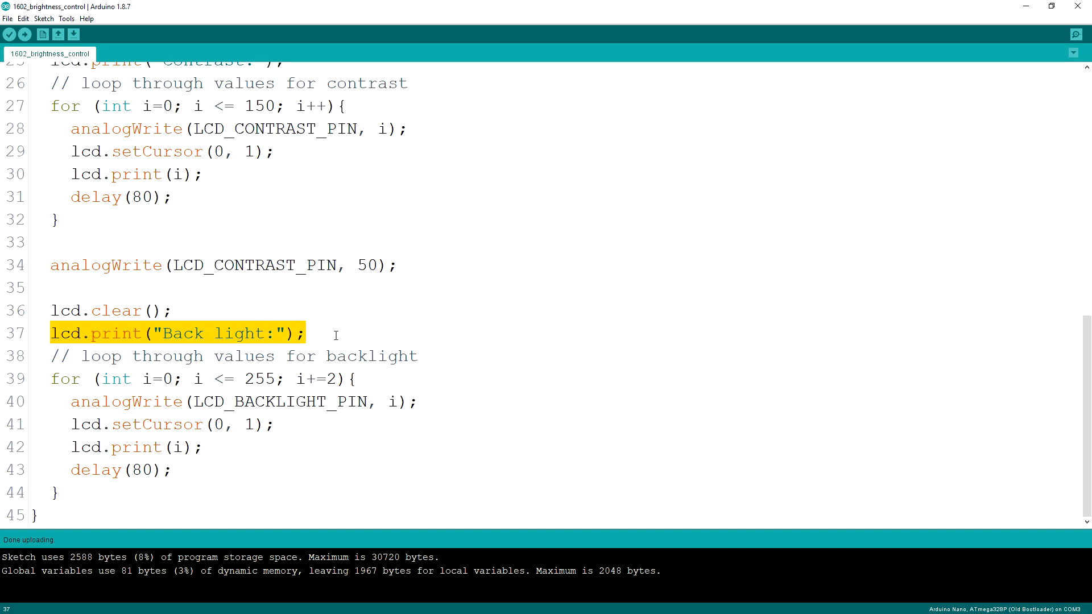